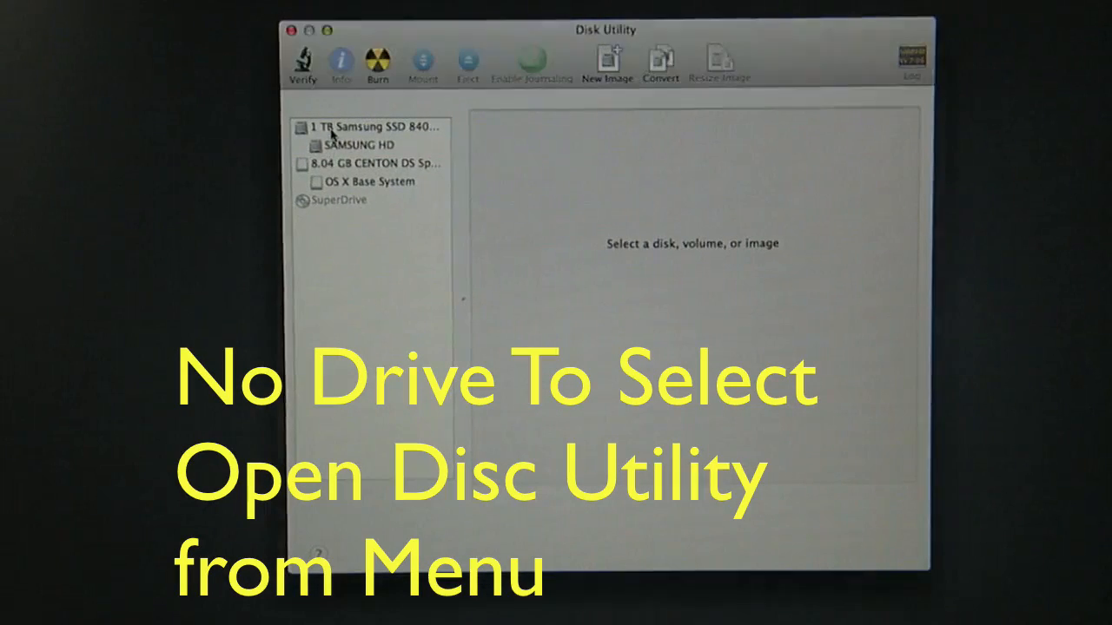
Select the 1 TB Samsung SSD 840 to show its SATA and GUID scheme details.
click(373, 126)
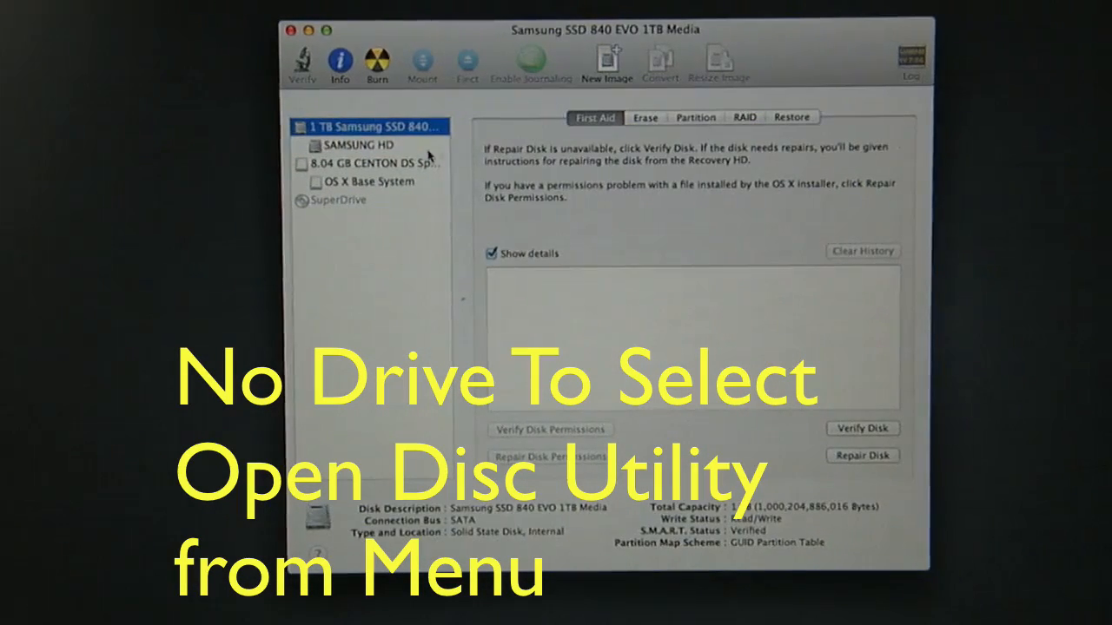
Lay out one 1.00 TB partition, Untitled 1, formatted Mac OS Extended (Journaled).
click(695, 117)
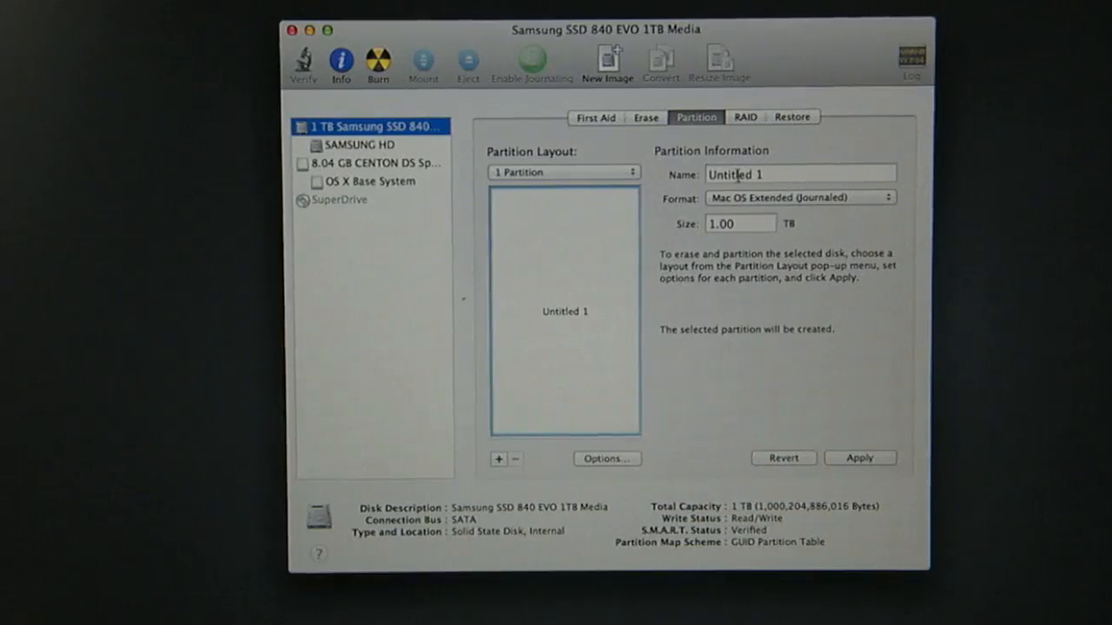
double_click(735, 175)
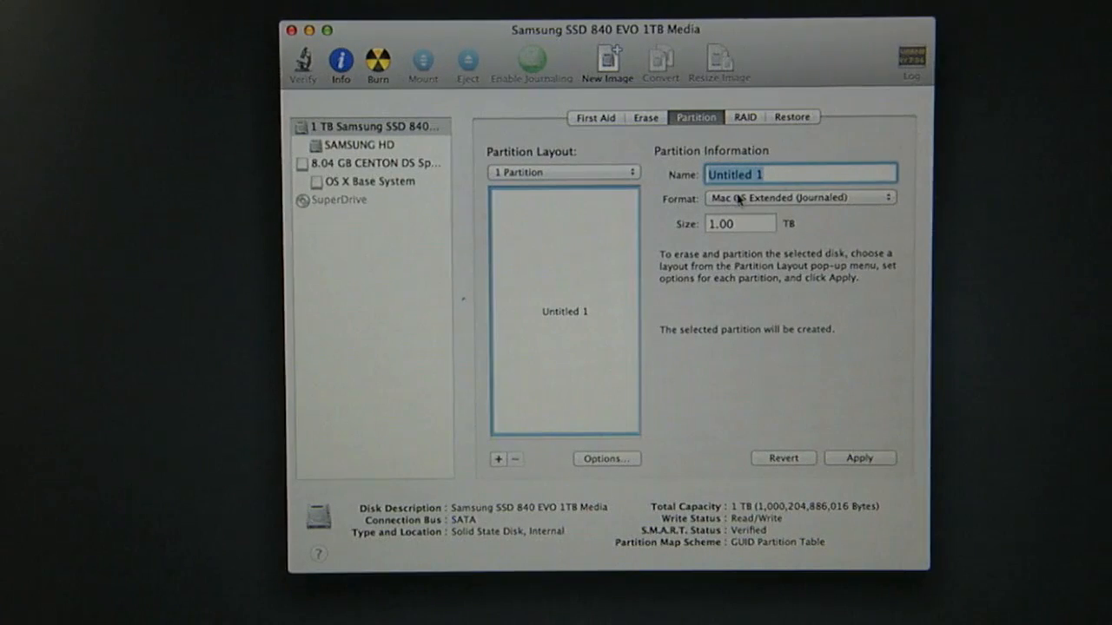
click(800, 197)
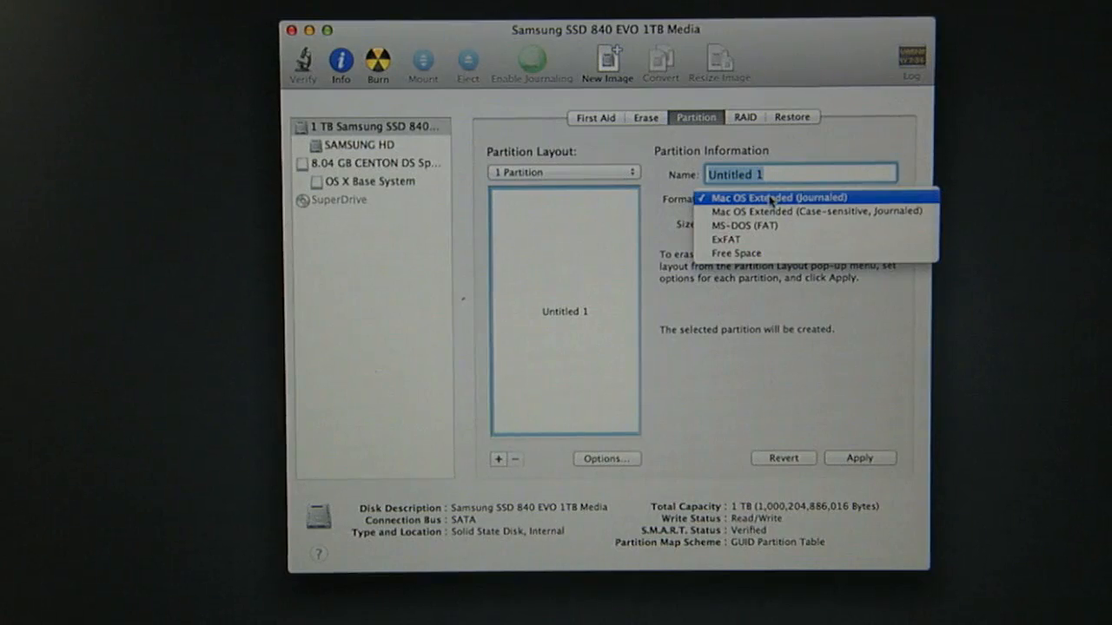
click(771, 197)
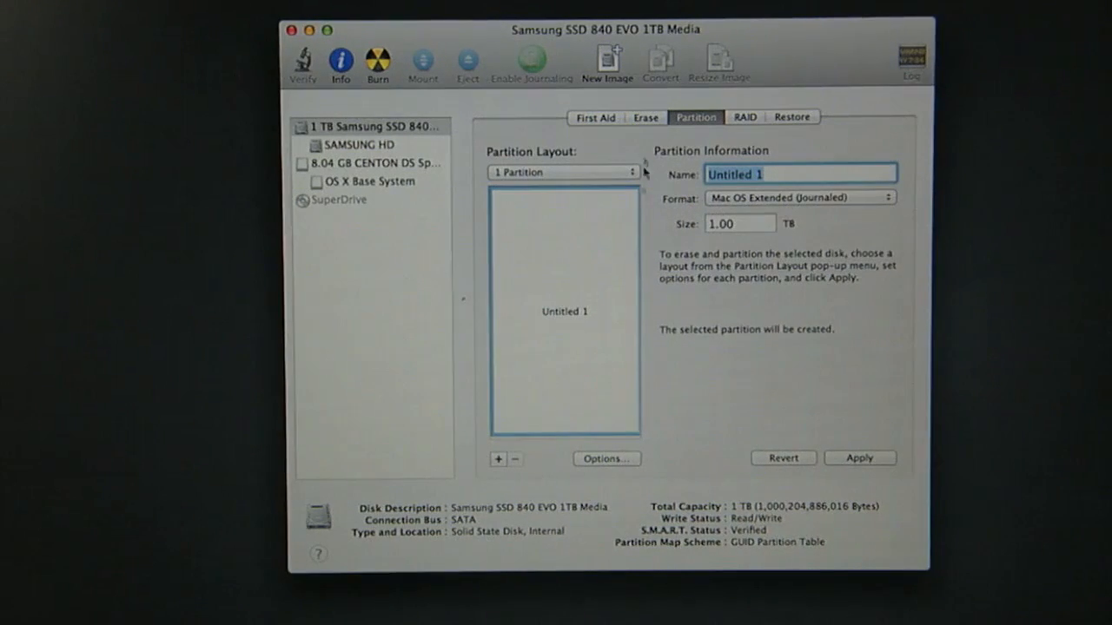
Confirm GUID Partition Table in the partition Options sheet.
click(607, 458)
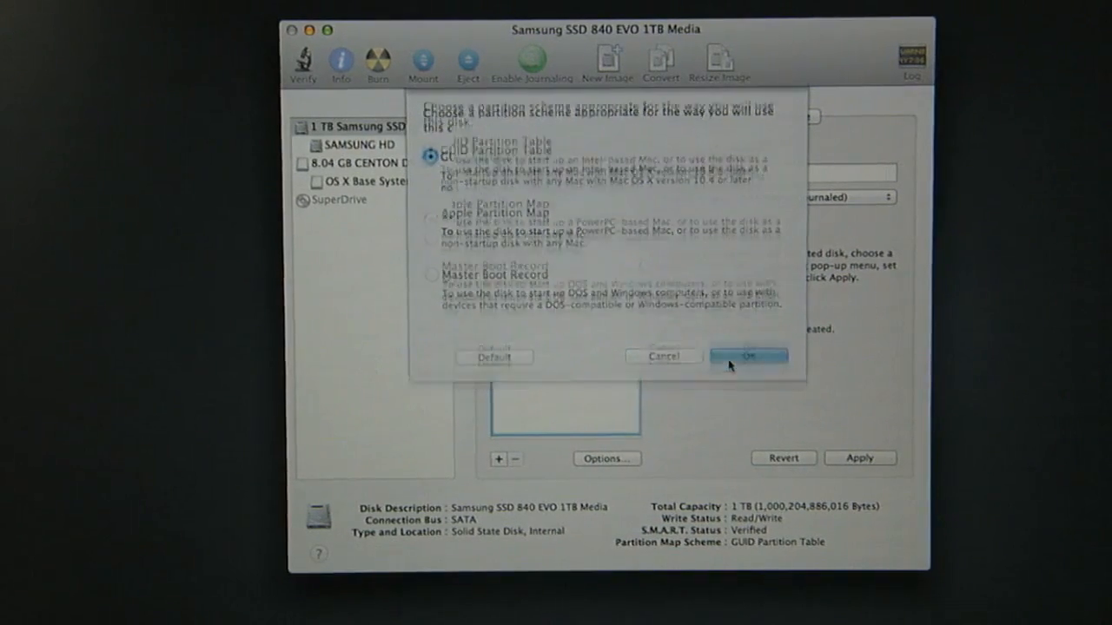
click(751, 356)
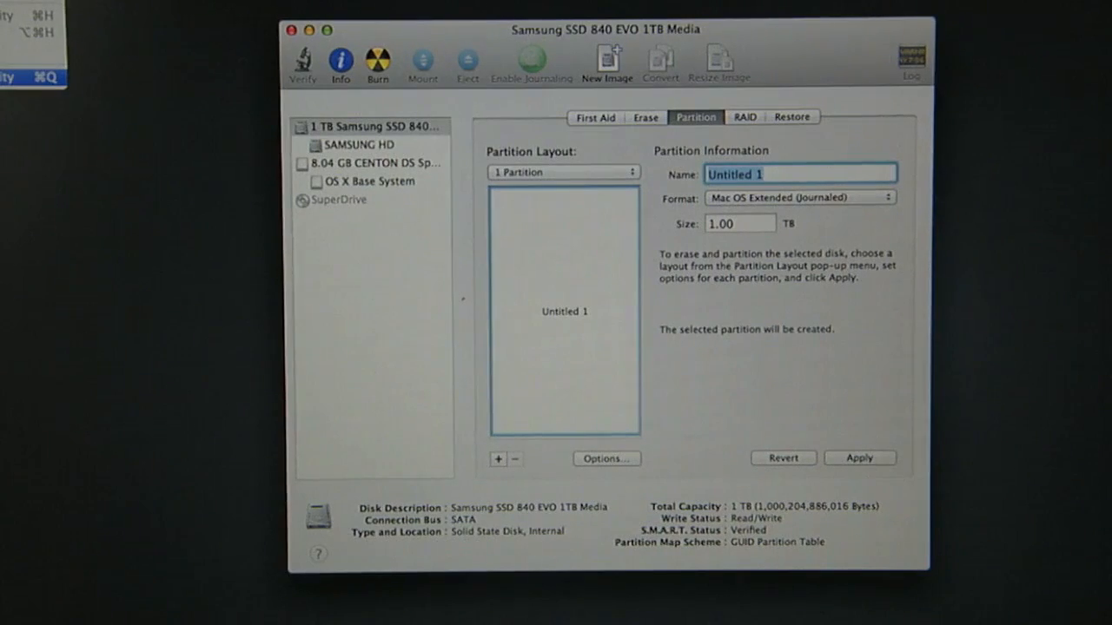
Quit Disk Utility, triggering the unsaved partition changes warning.
click(298, 29)
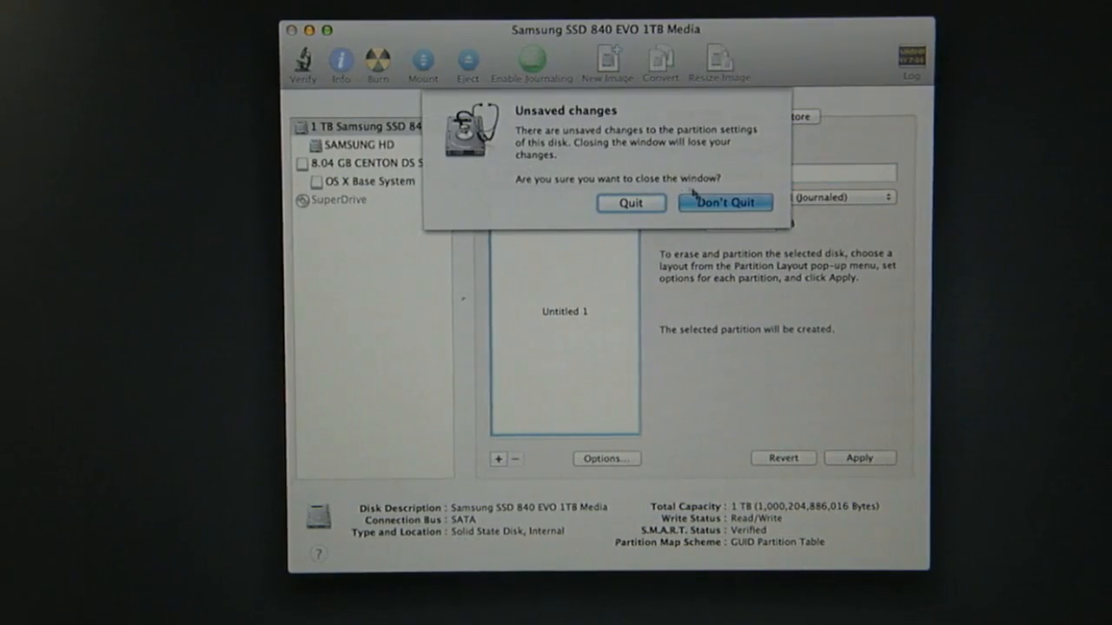